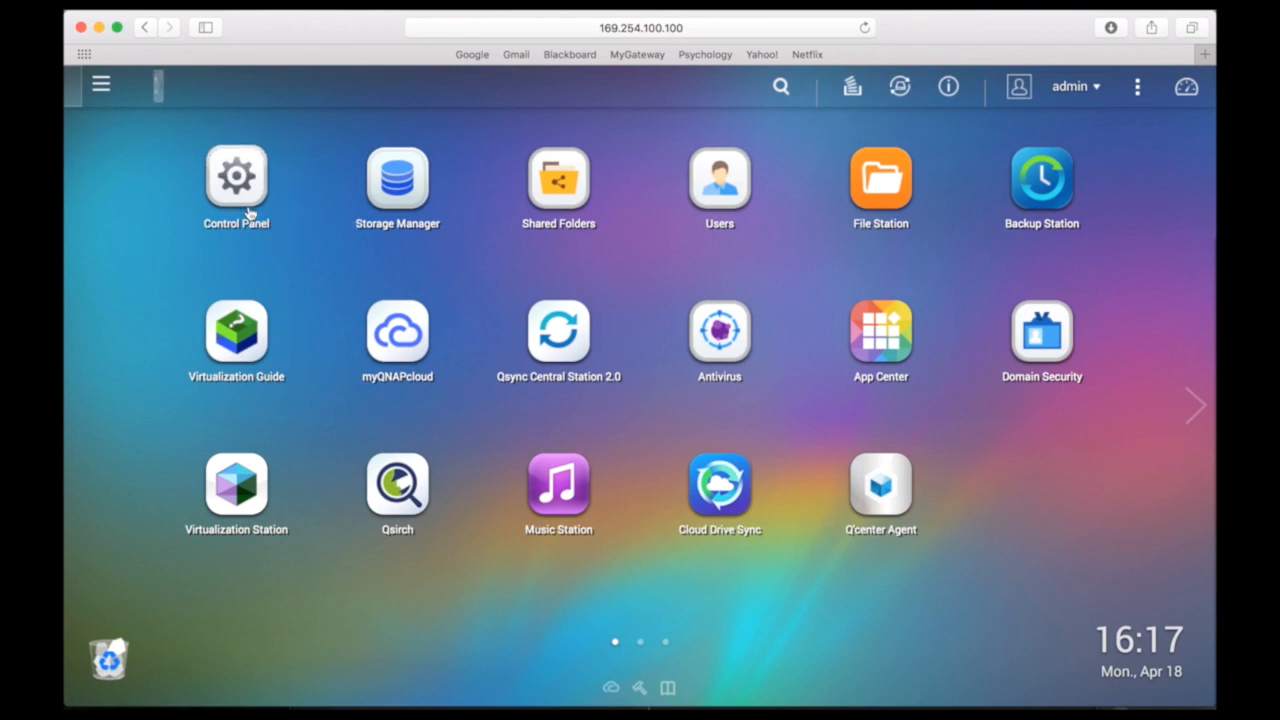
Open Control Panel's System Settings > Security to reach the Network Access Protection tab
click(236, 177)
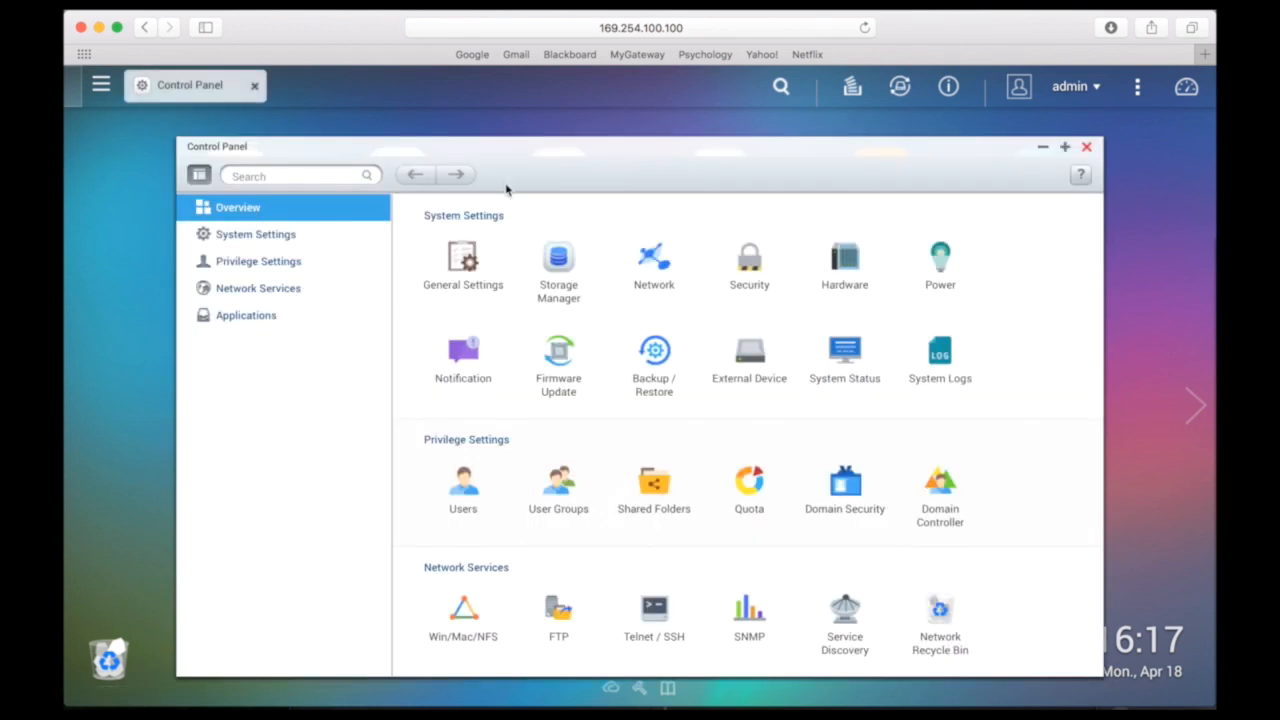
mouse_move(422, 245)
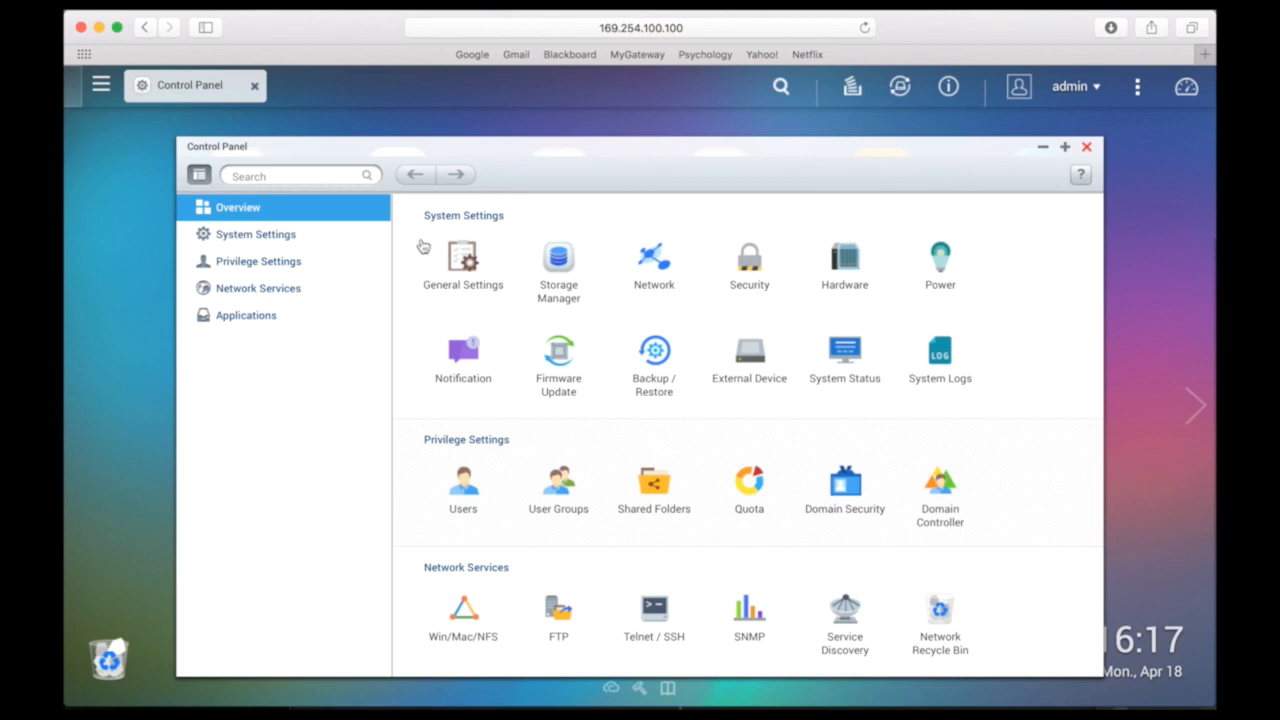
click(255, 234)
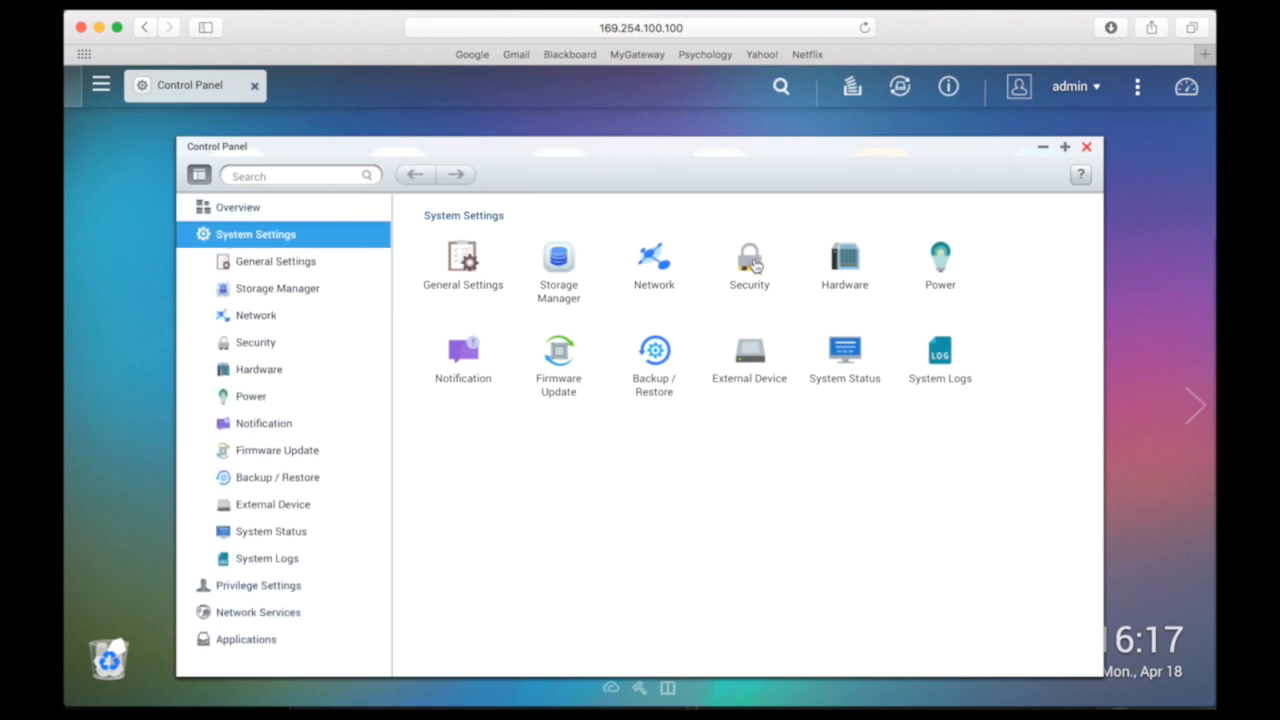
click(749, 260)
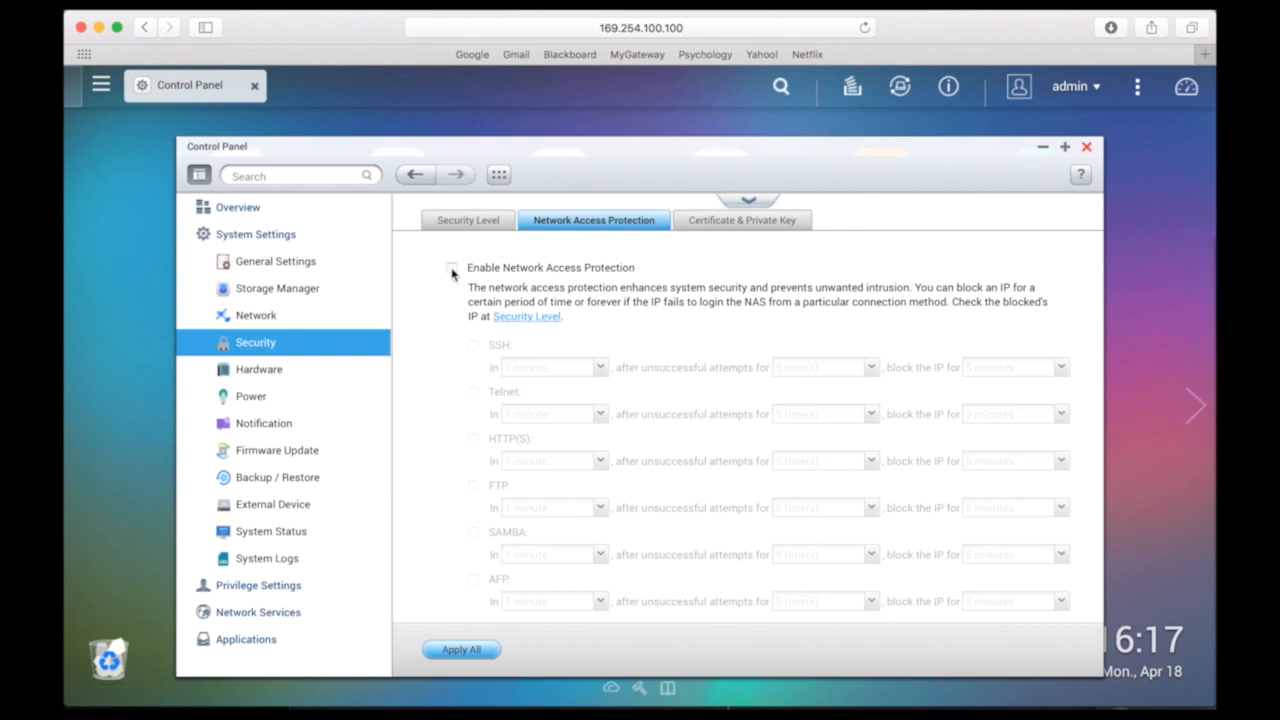
Tick Enable Network Access Protection and review the protocol options below it
click(452, 267)
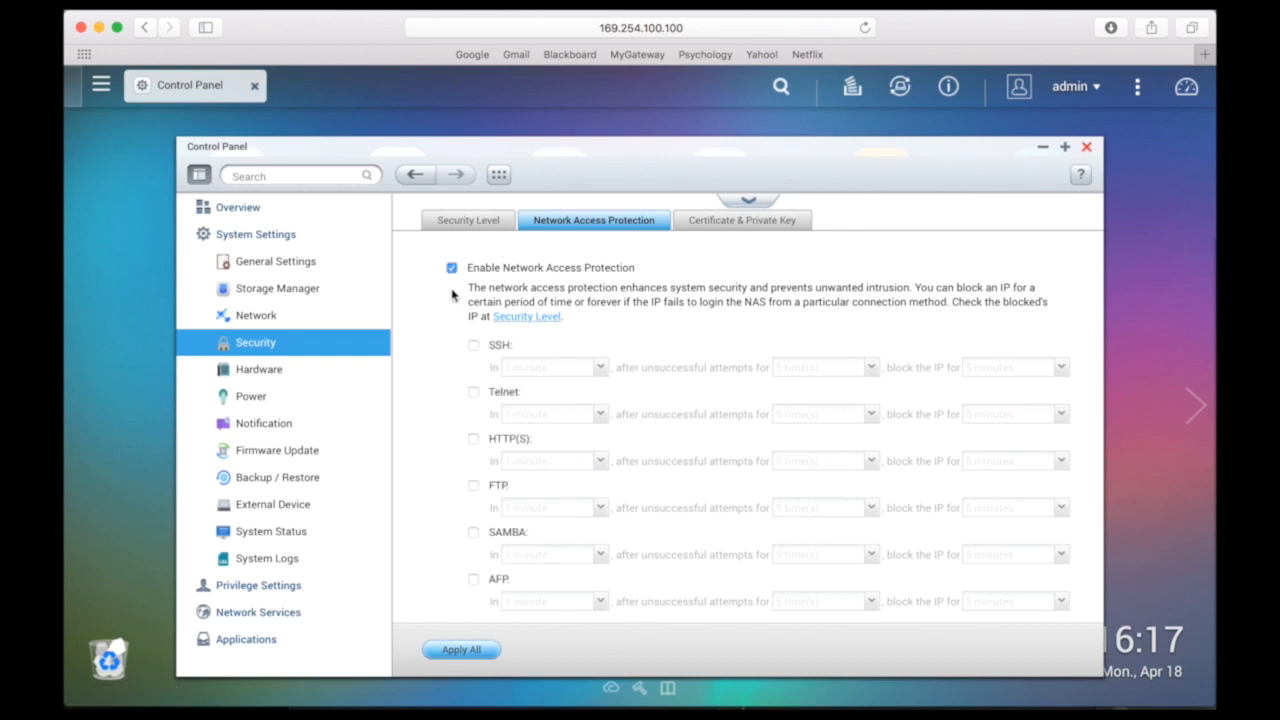
scroll(down, 3)
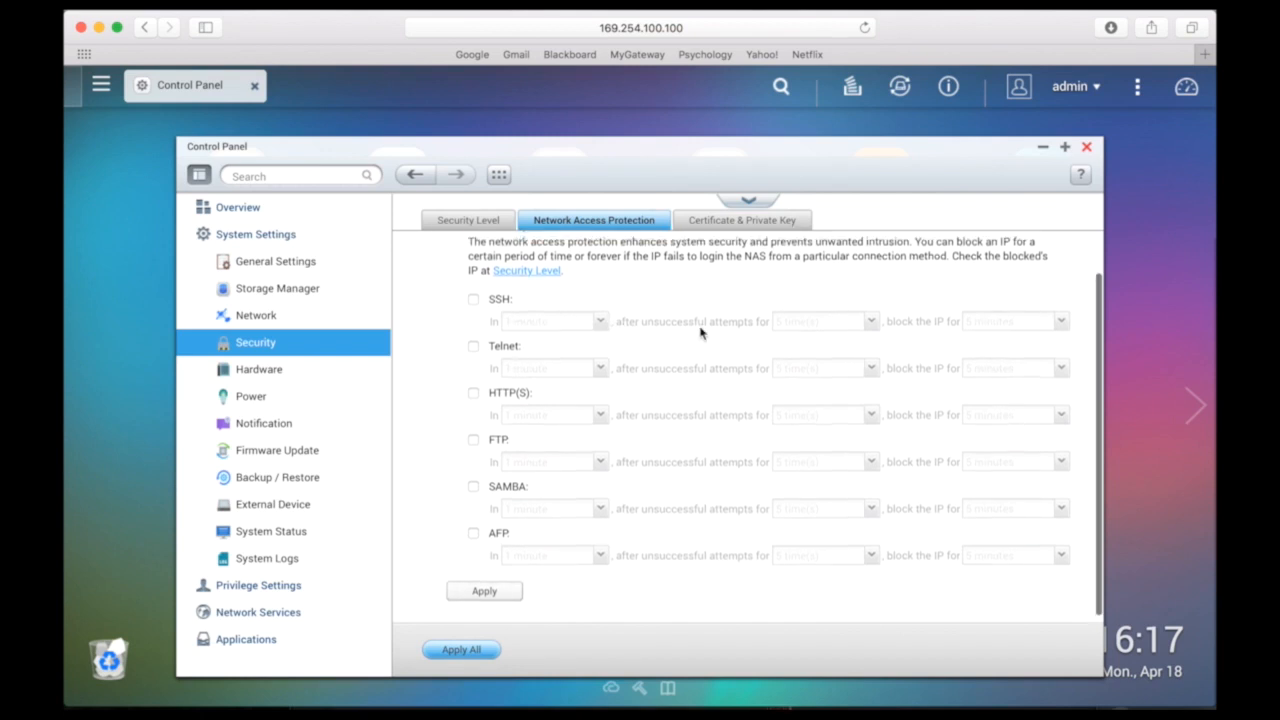
click(452, 267)
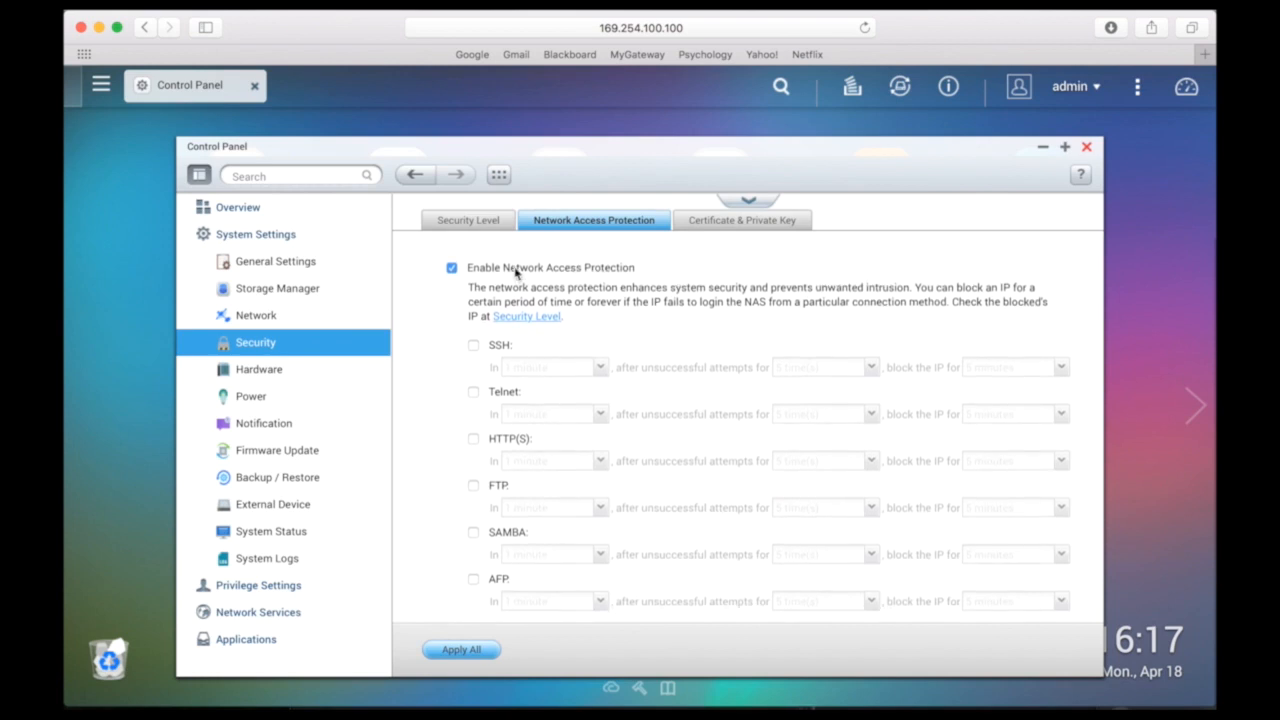
mouse_move(467, 220)
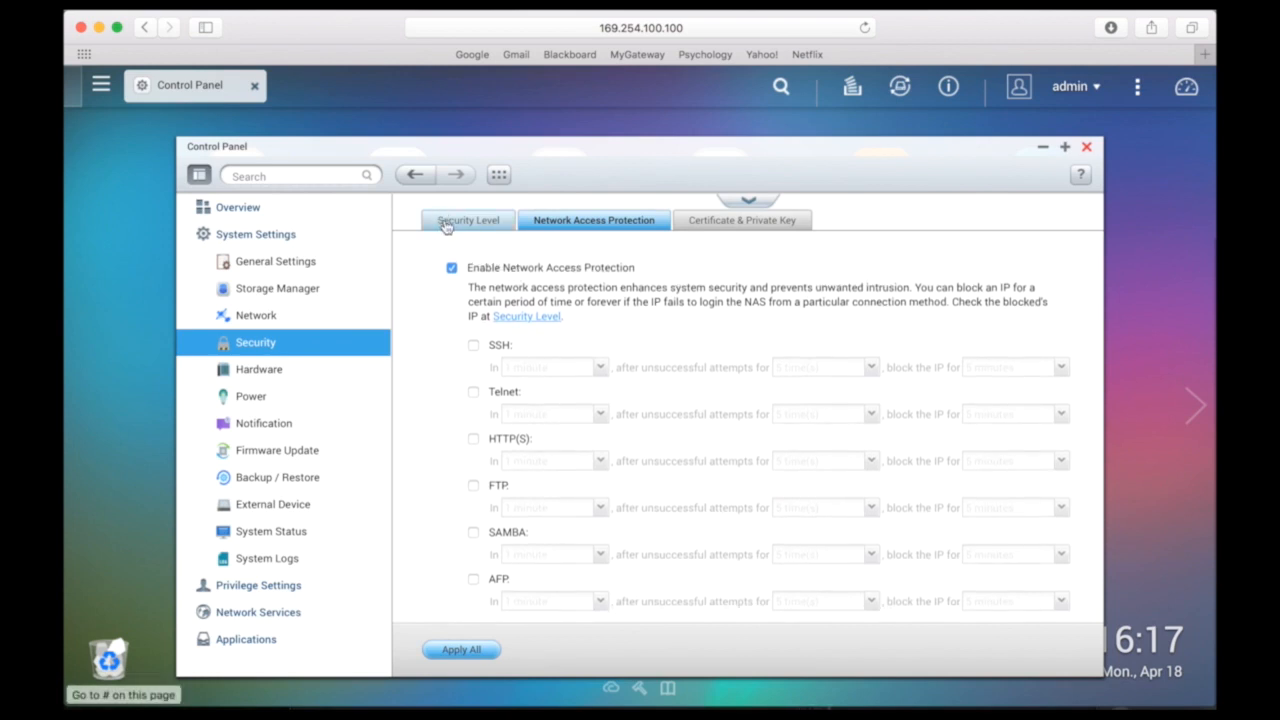
On the Security Level tab, select 'Deny connections from the list'
click(467, 220)
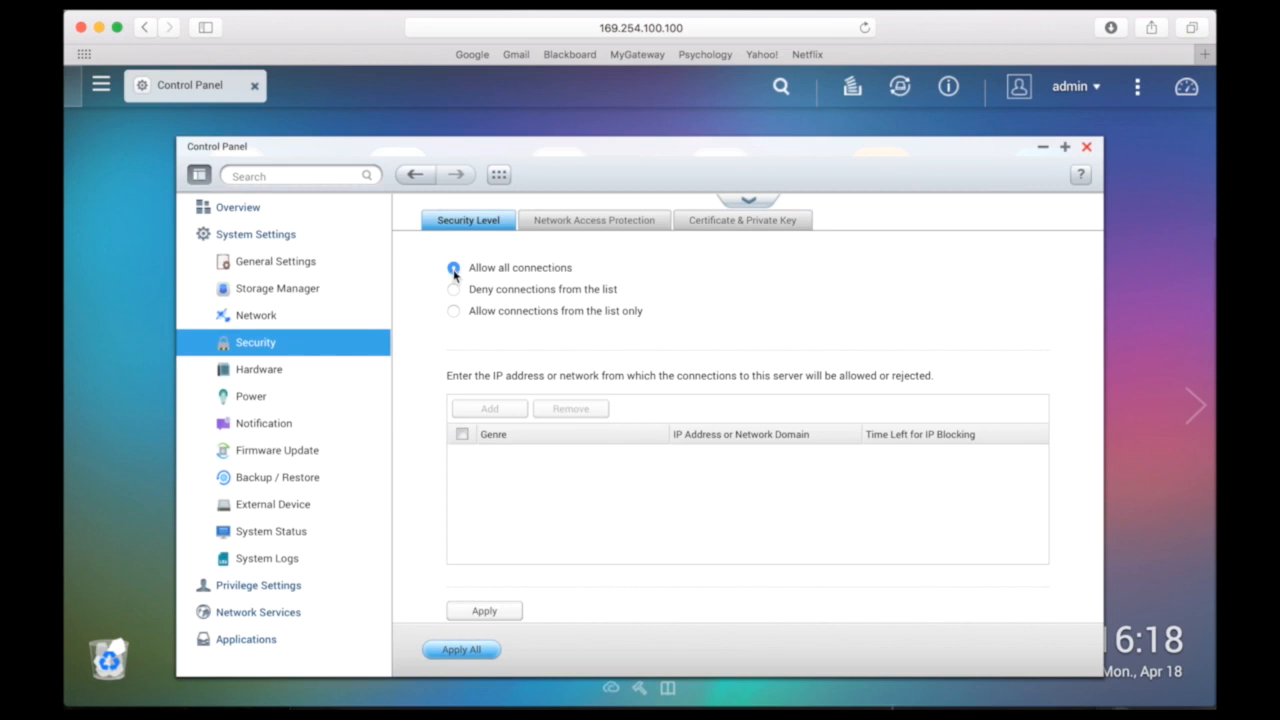
click(453, 267)
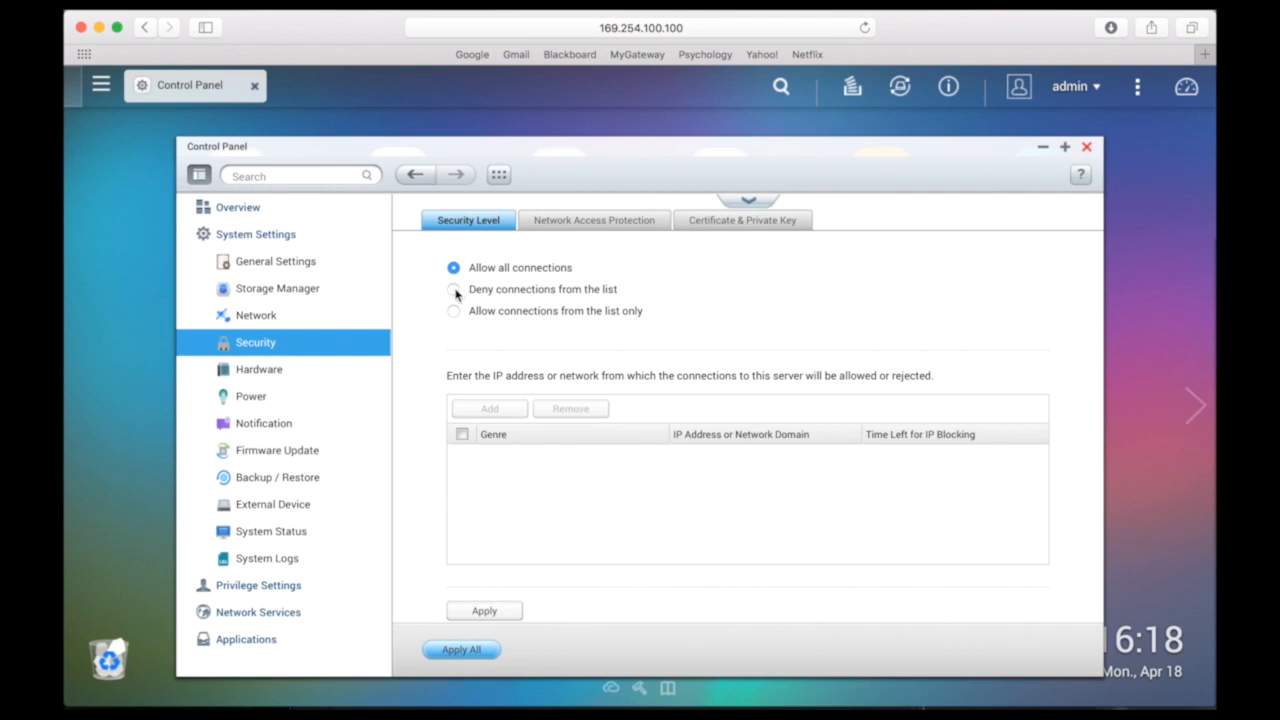
click(454, 289)
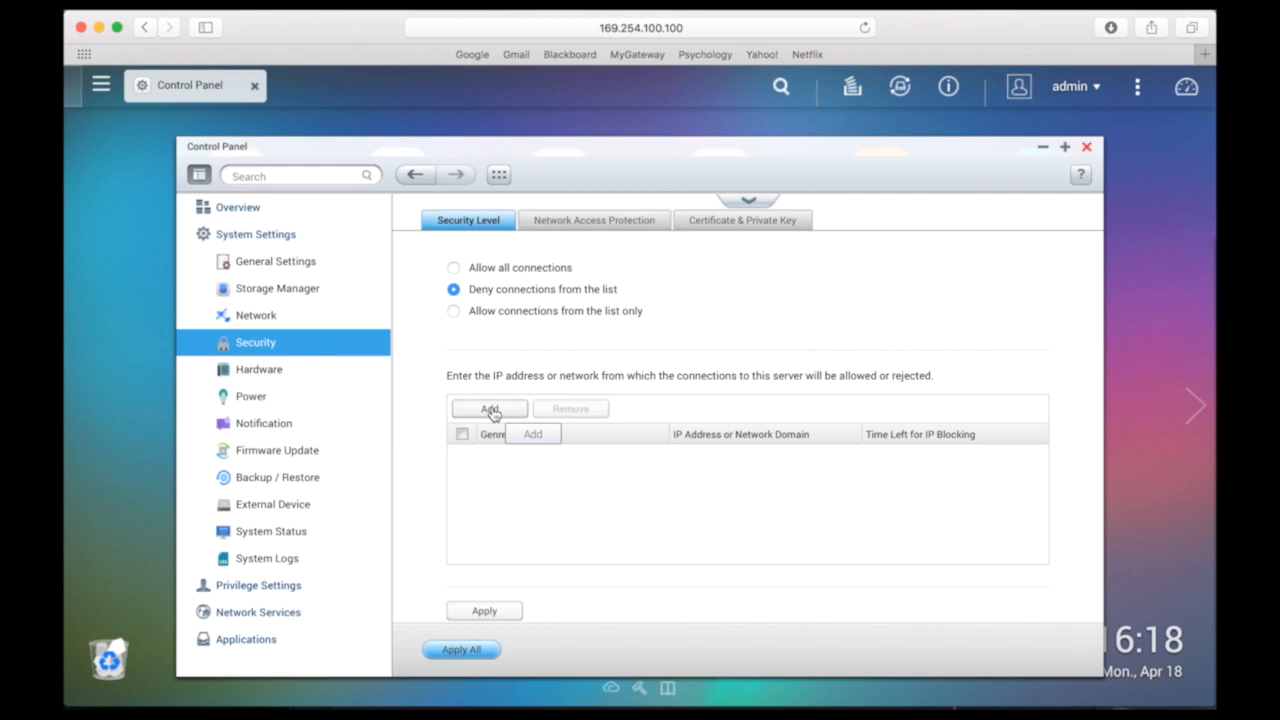
Add 192.168.150.231 as a single IP address on the deny list, blocked forever
click(489, 408)
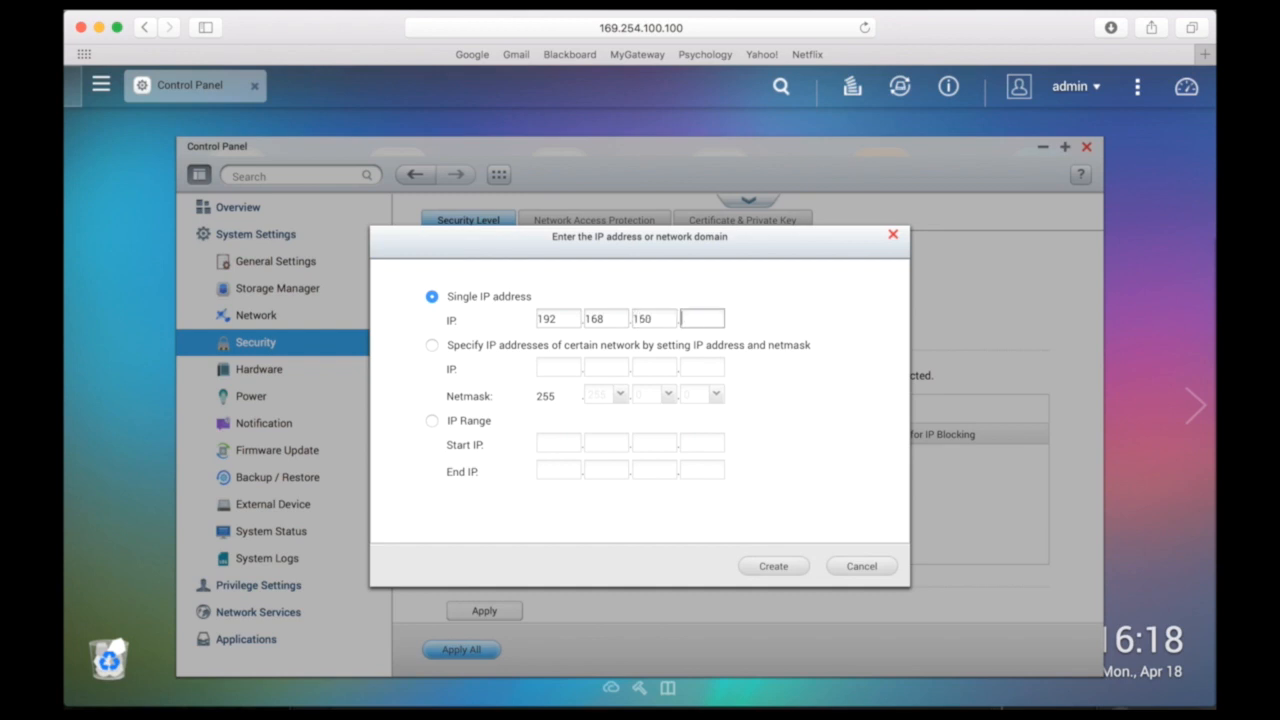
text(231)
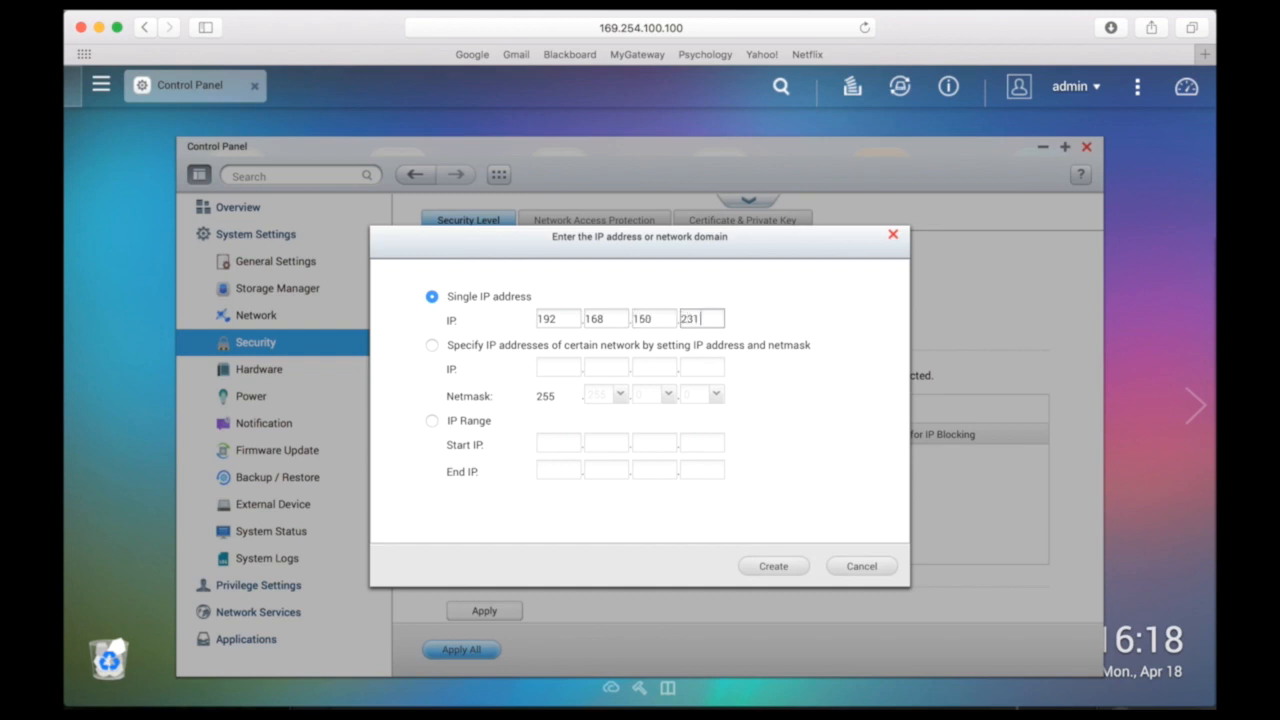
click(773, 566)
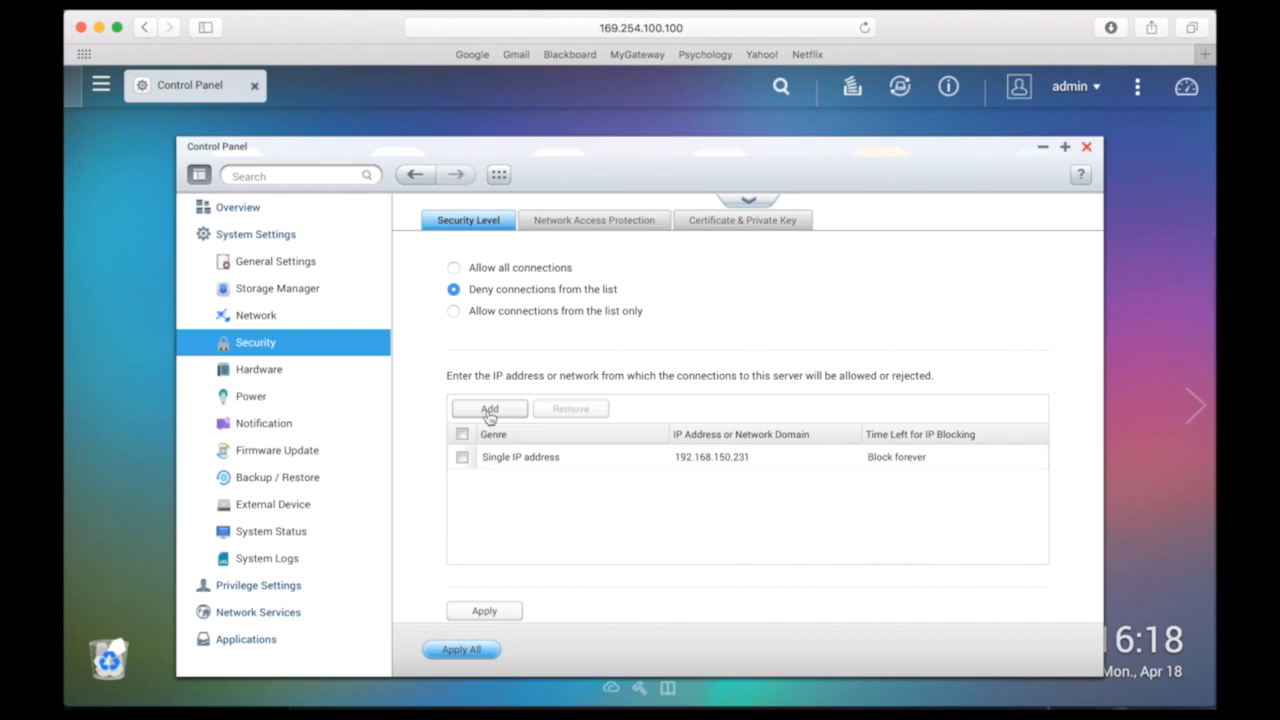
mouse_move(503, 606)
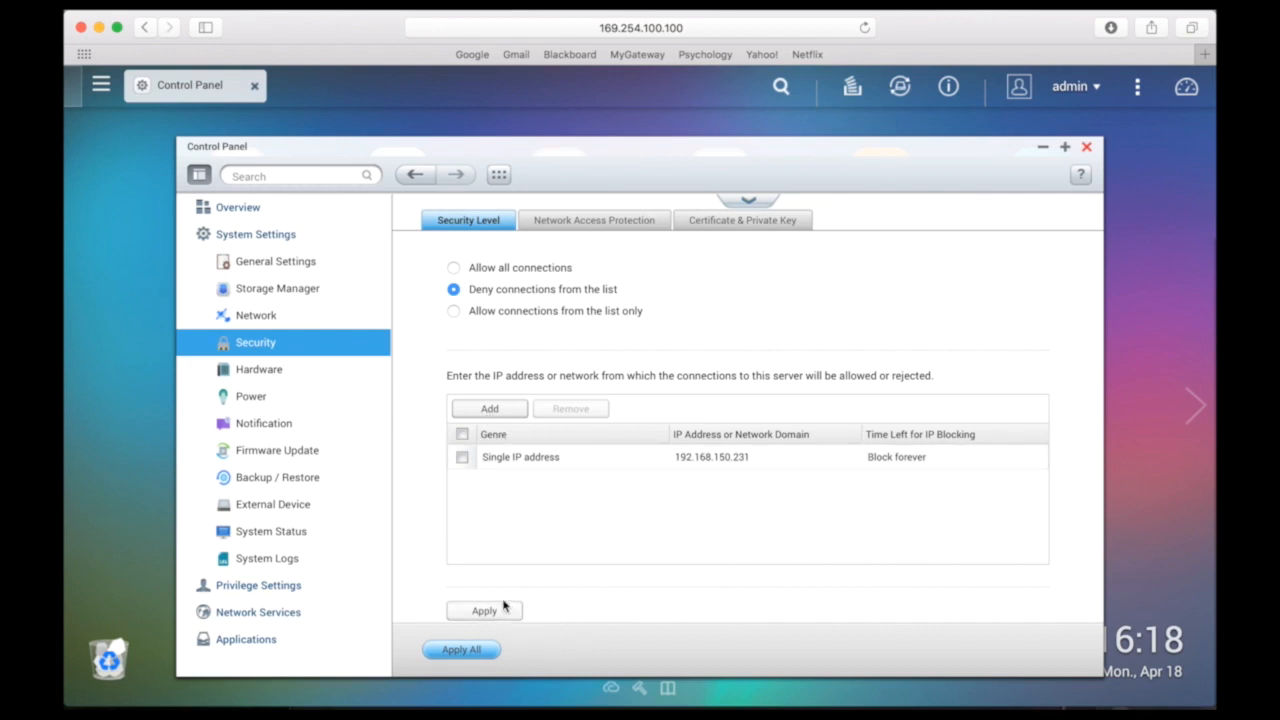
Apply the deny-list change, close Control Panel, and log the admin out
click(484, 610)
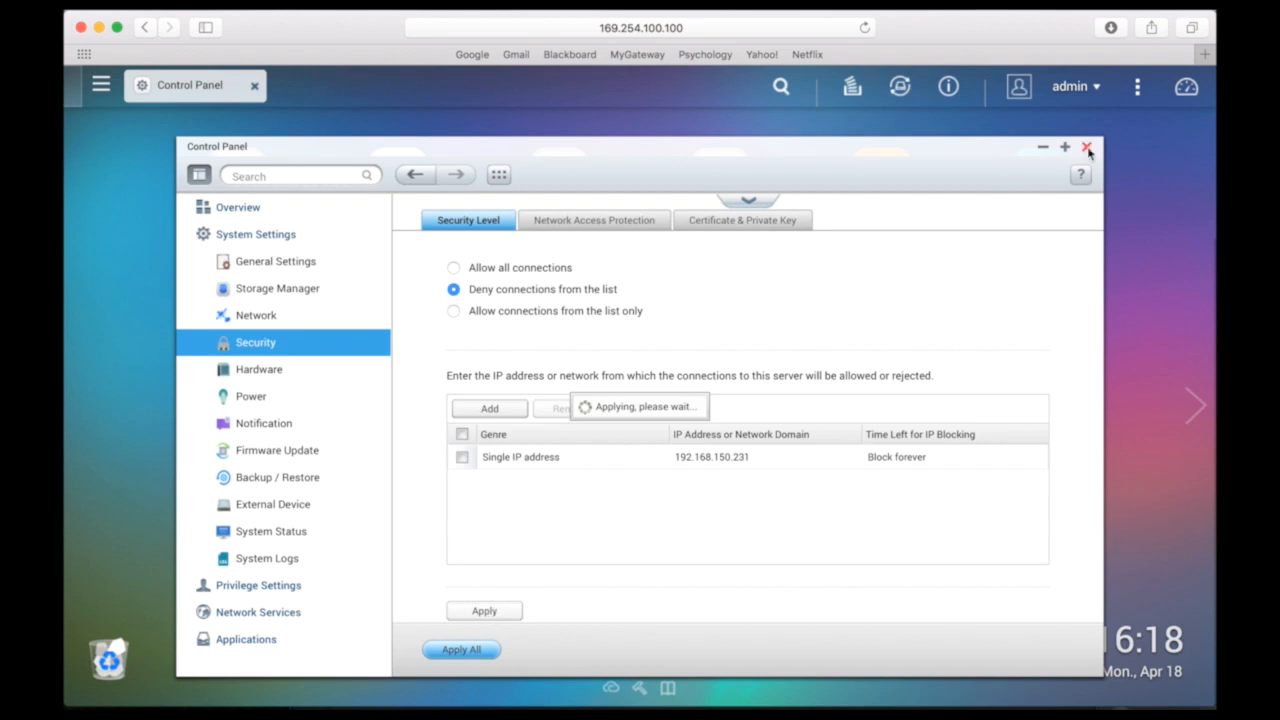
click(1088, 147)
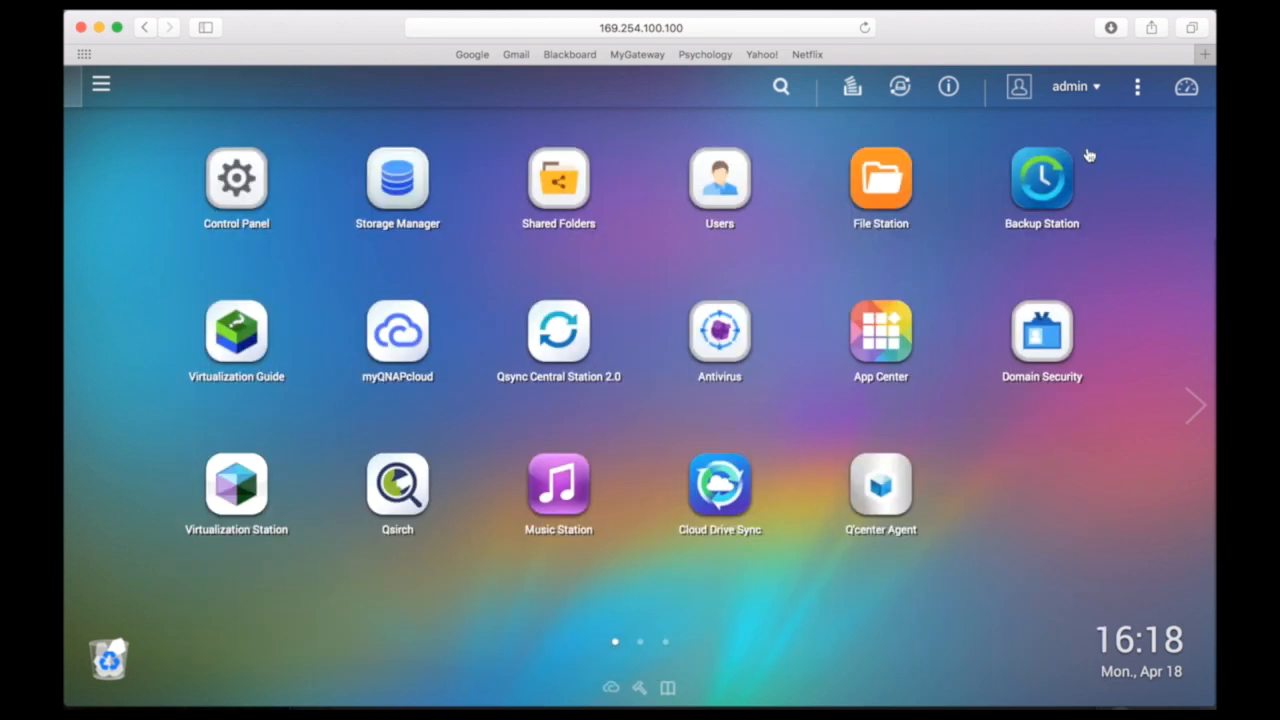
click(1070, 86)
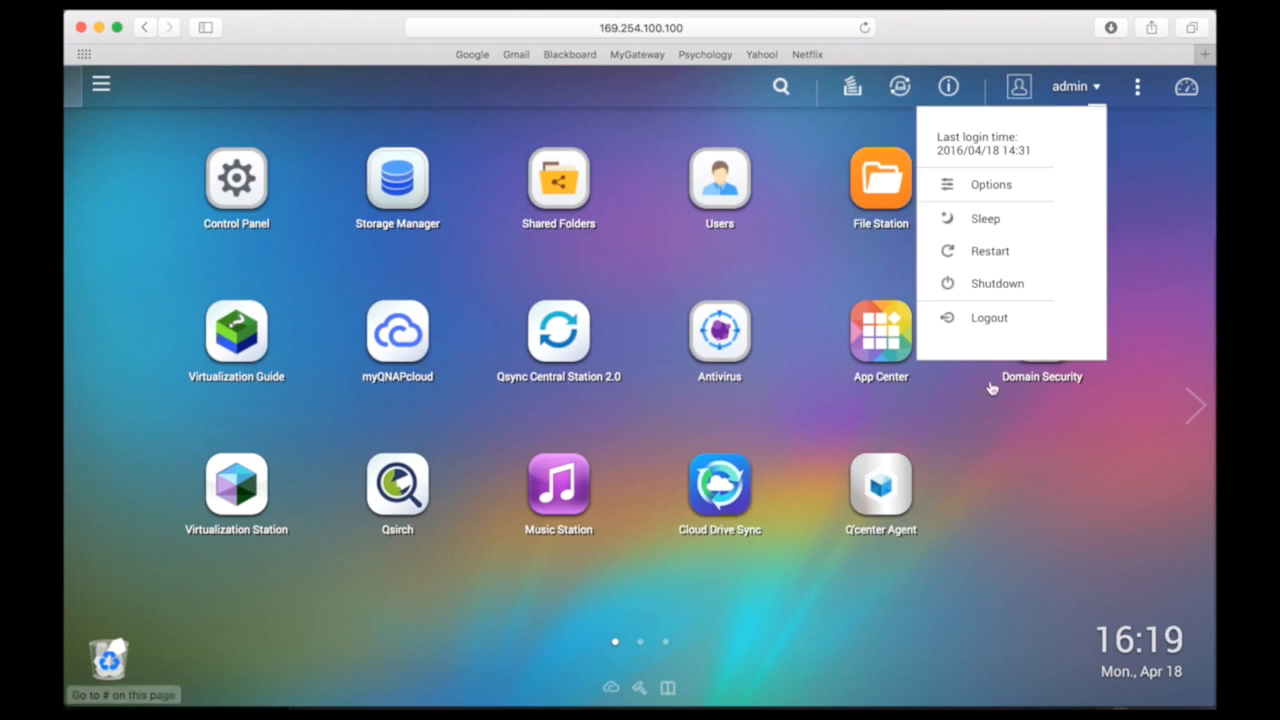
click(989, 317)
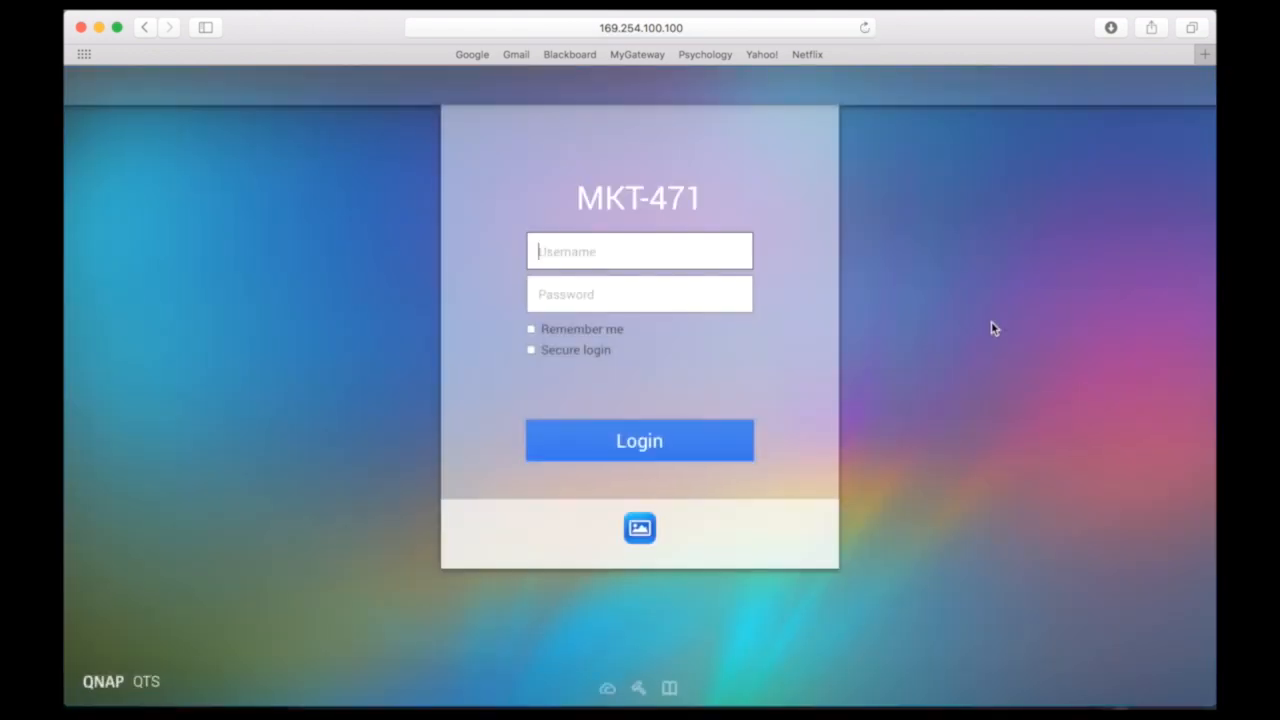